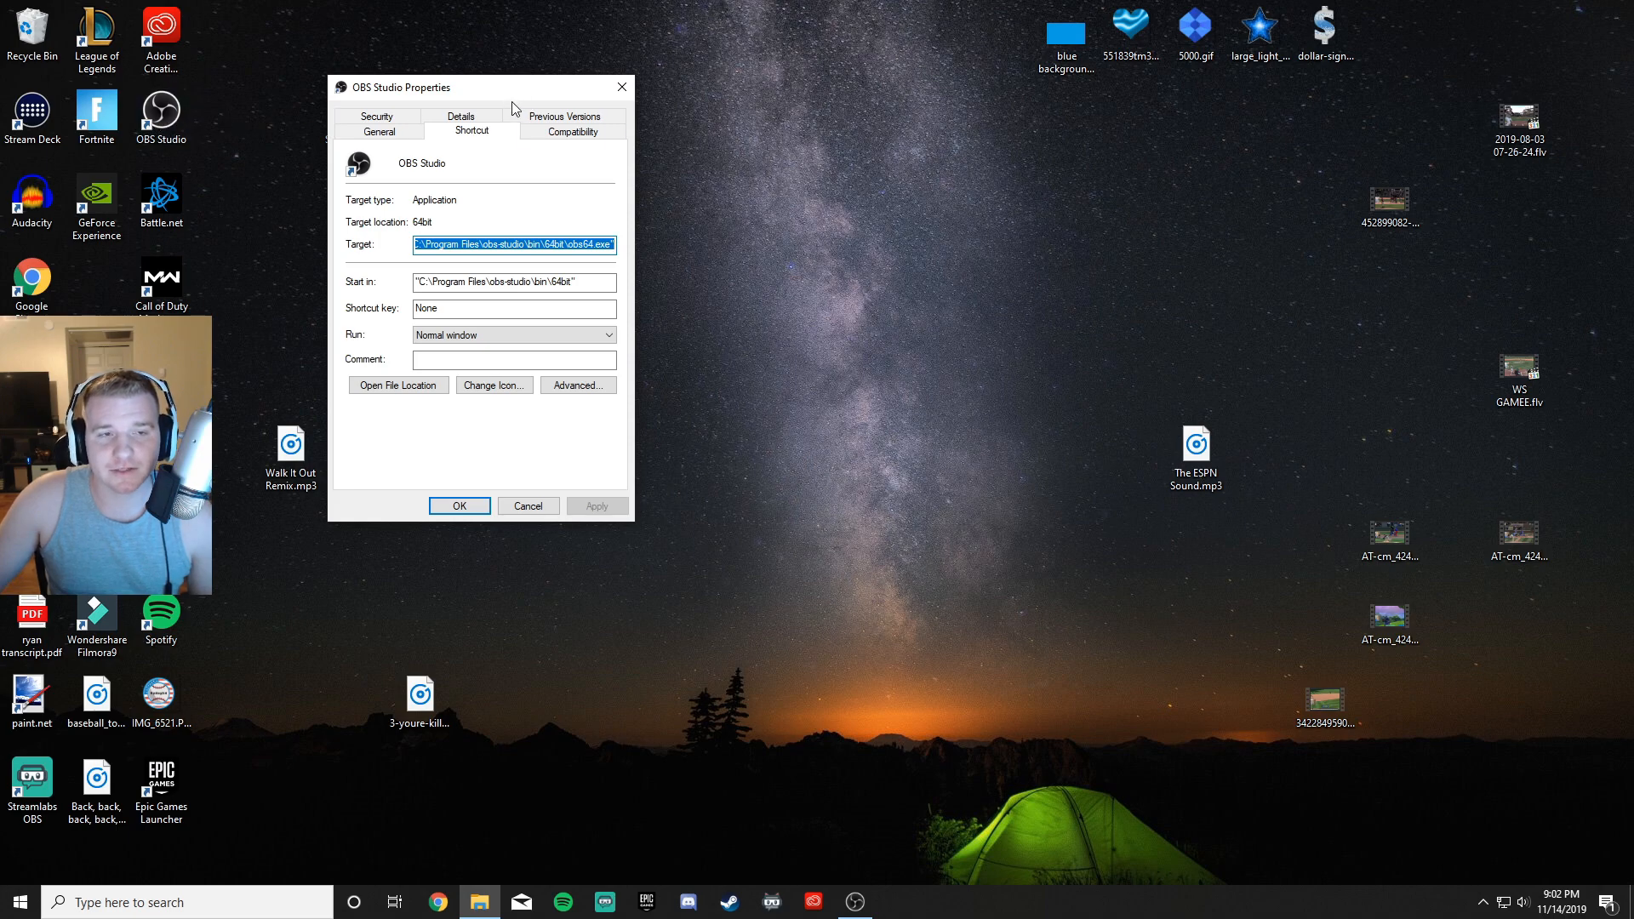
Confirm the OBS Studio shortcut's run-as-administrator settings with OK, closing its Properties dialog.
left_click(528, 505)
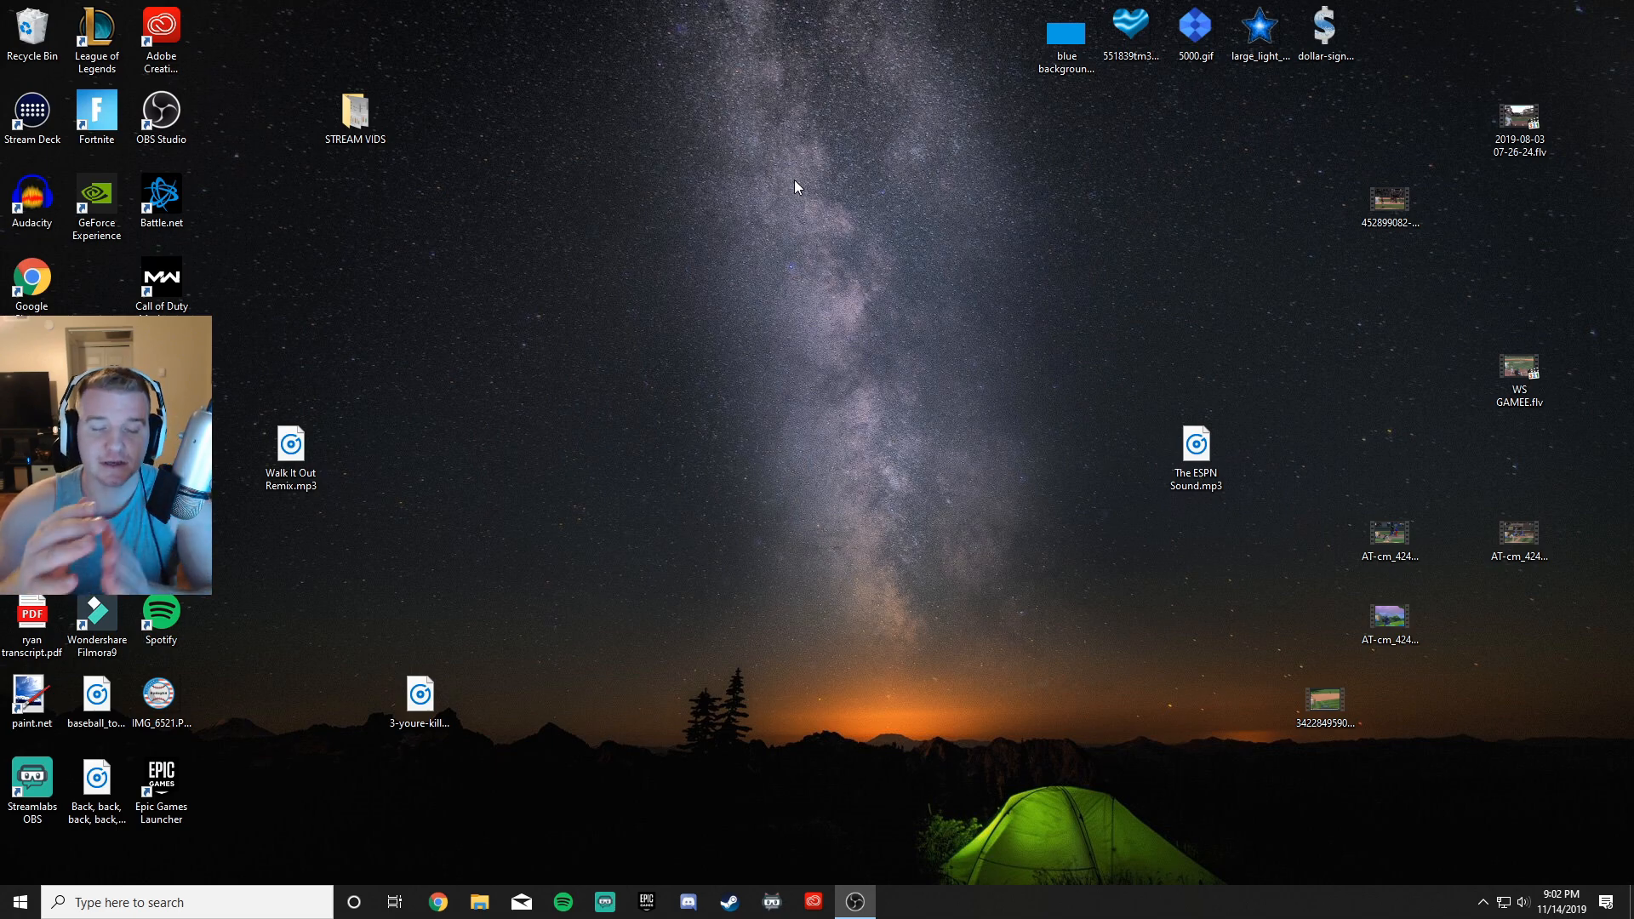